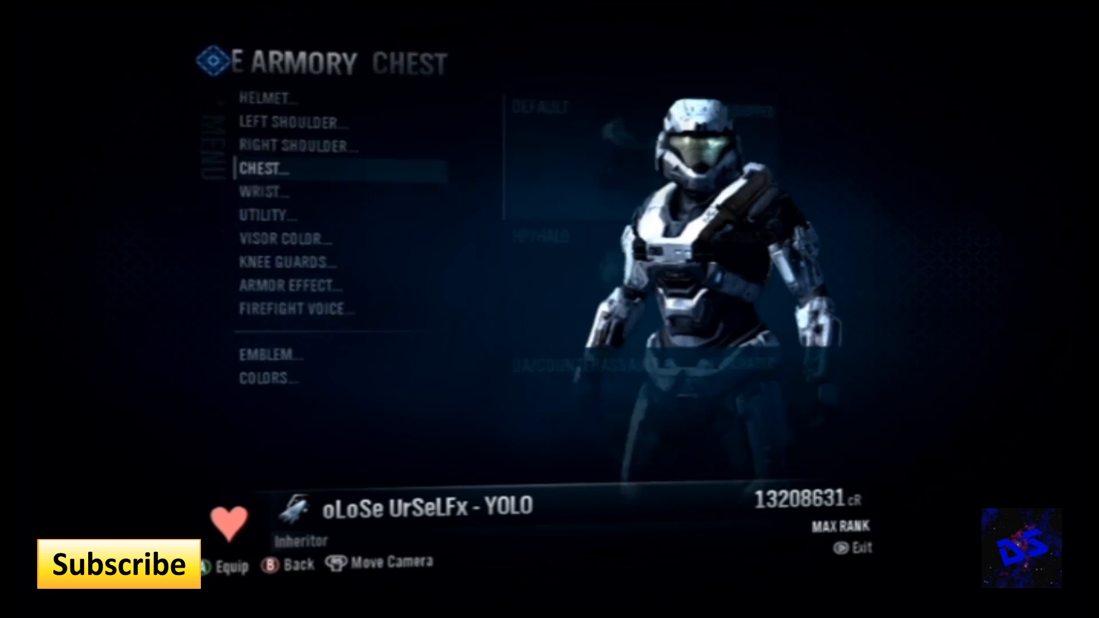
- Equip the HP/HALO chest armor in the Armory, then quit to Xbox Home
{"action": "left_click", "coordinate": [265, 168]}
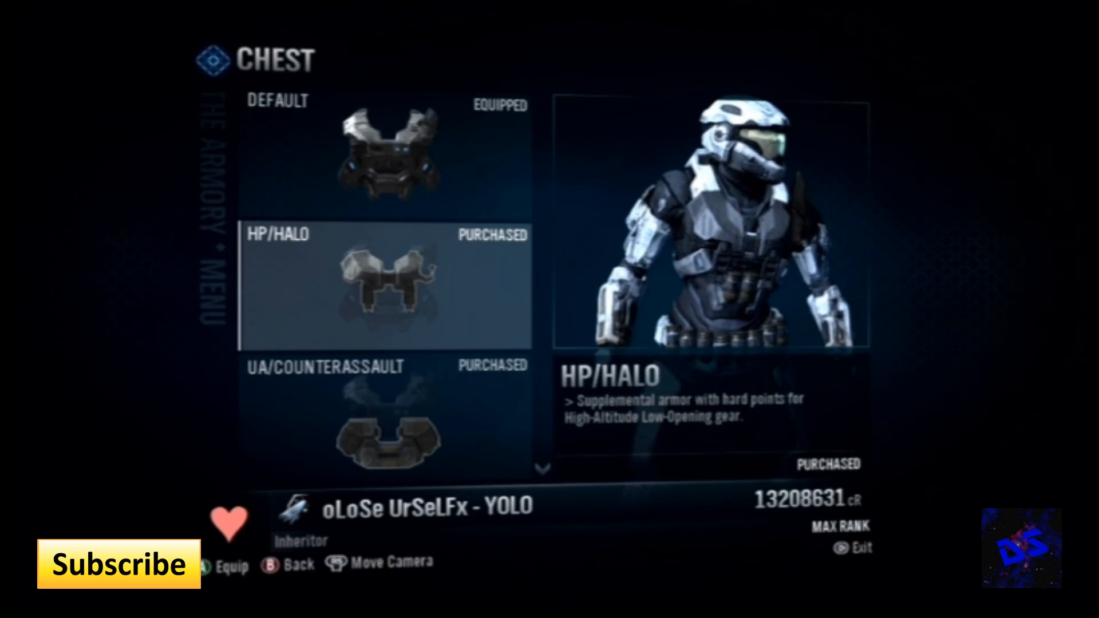
{"action": "left_click", "coordinate": [385, 277]}
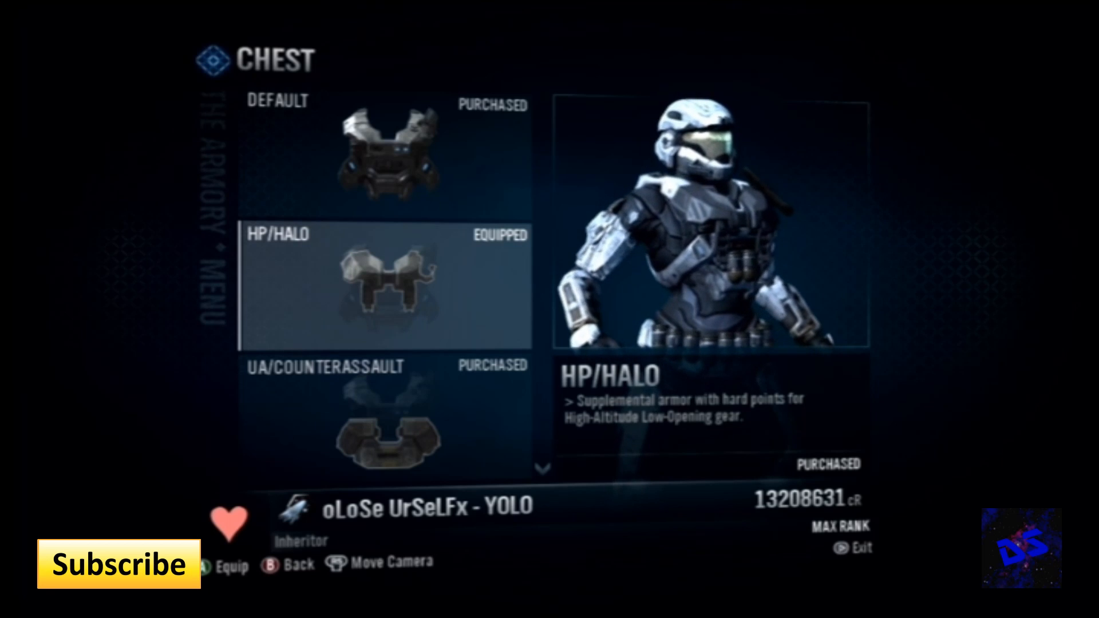
{"action": "key", "text": "B"}
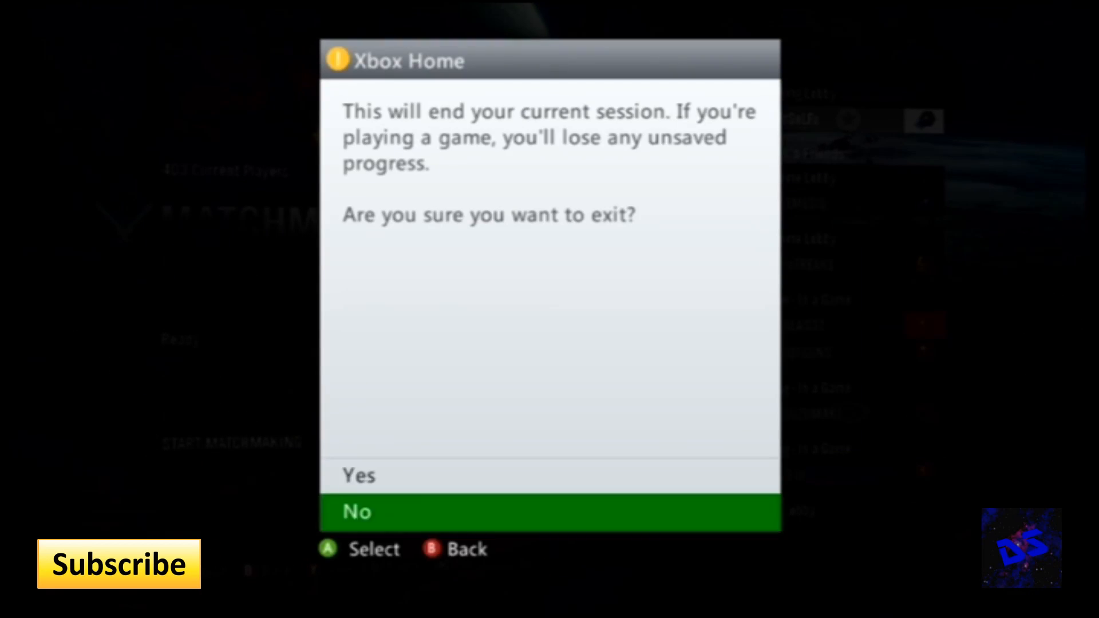
{"action": "left_click", "coordinate": [357, 476]}
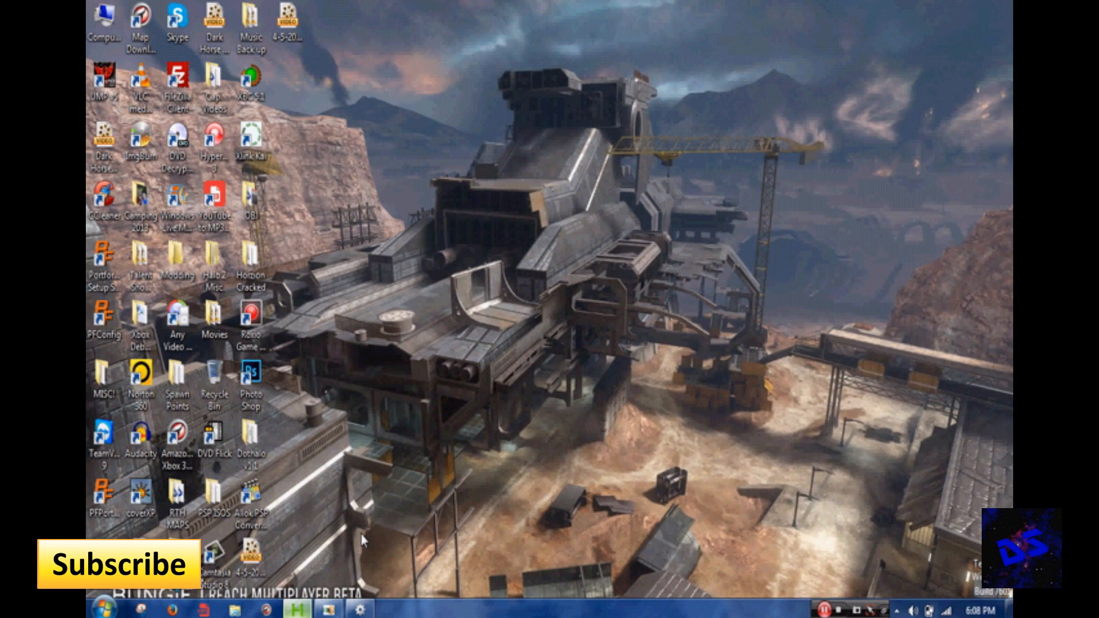
- Launch Horizon and extract 4D53085B.gpd from the gamer profile to the desktop
{"action": "left_click", "coordinate": [298, 607]}
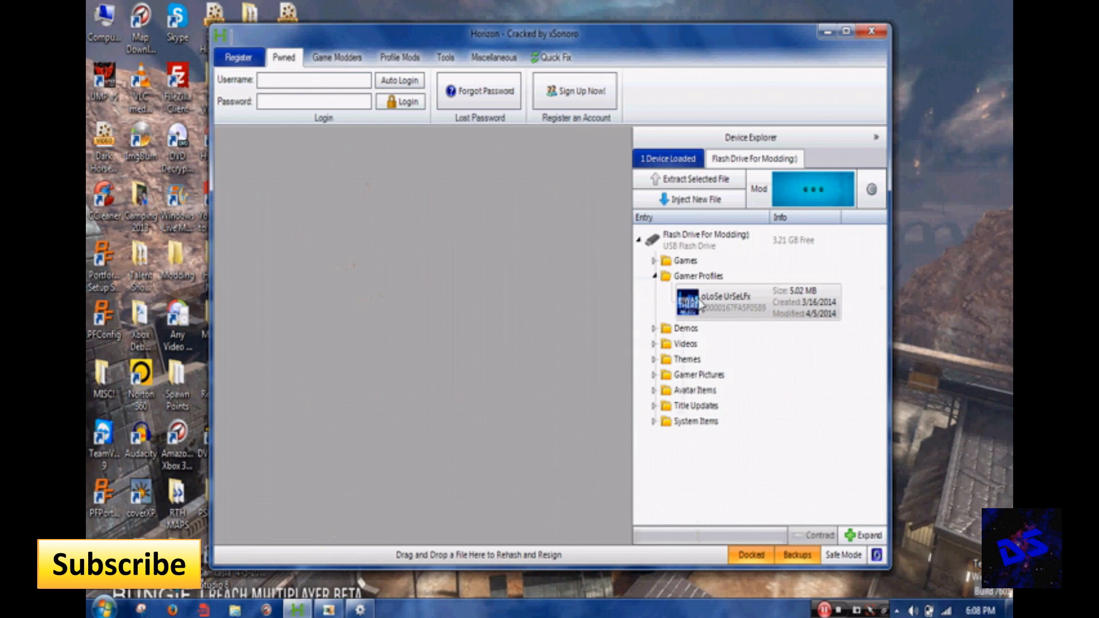
{"action": "mouse_move", "coordinate": [512, 276]}
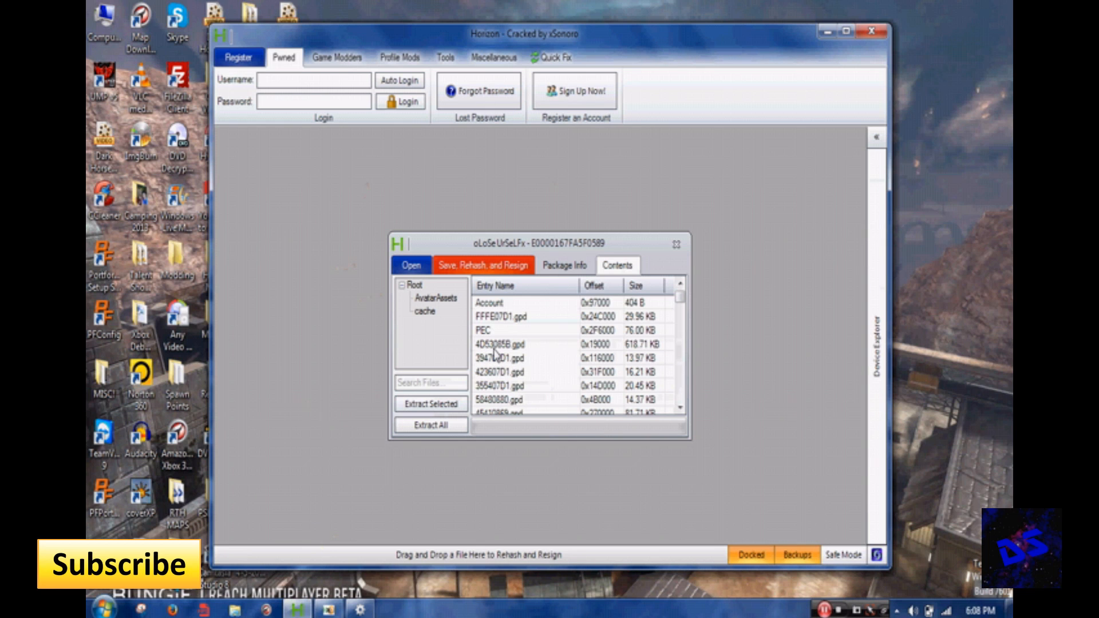
{"action": "left_click", "coordinate": [505, 345]}
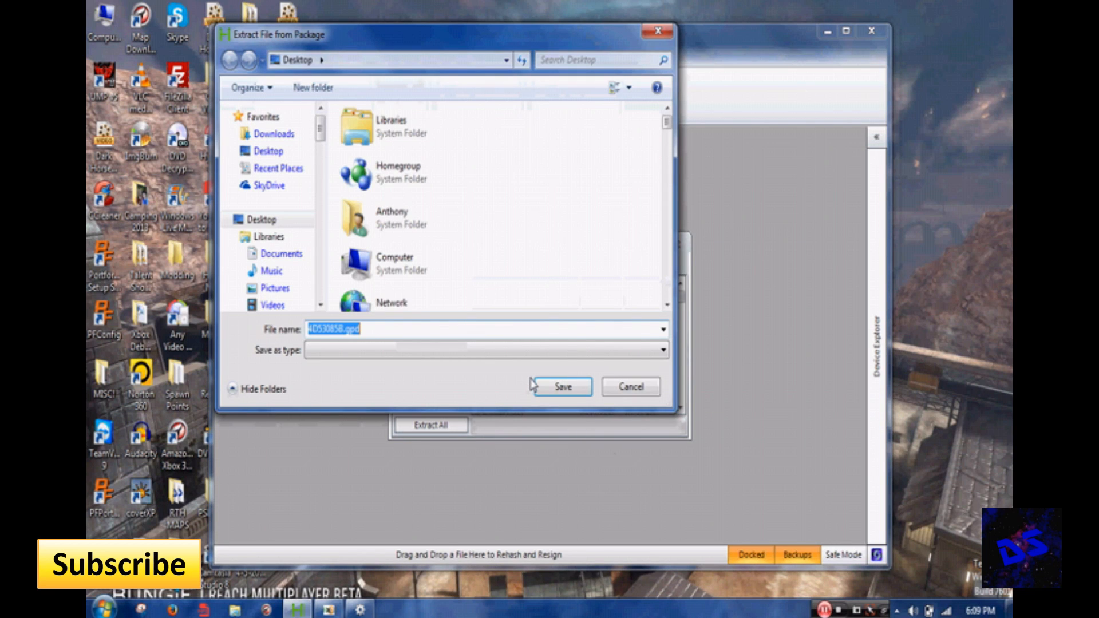
{"action": "left_click", "coordinate": [561, 387]}
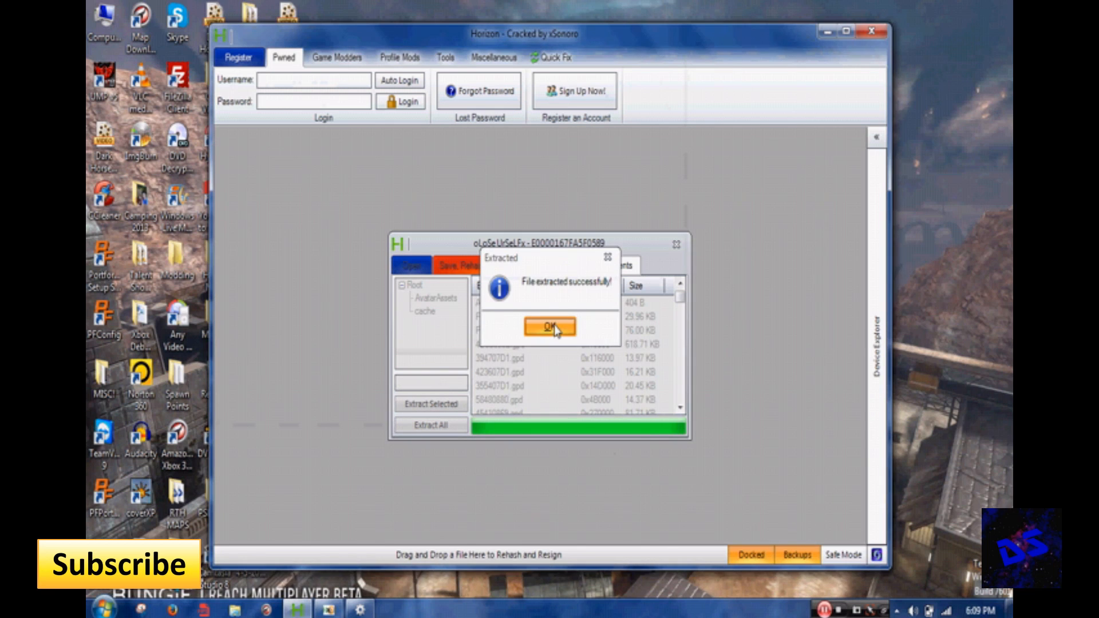
{"action": "left_click", "coordinate": [551, 326]}
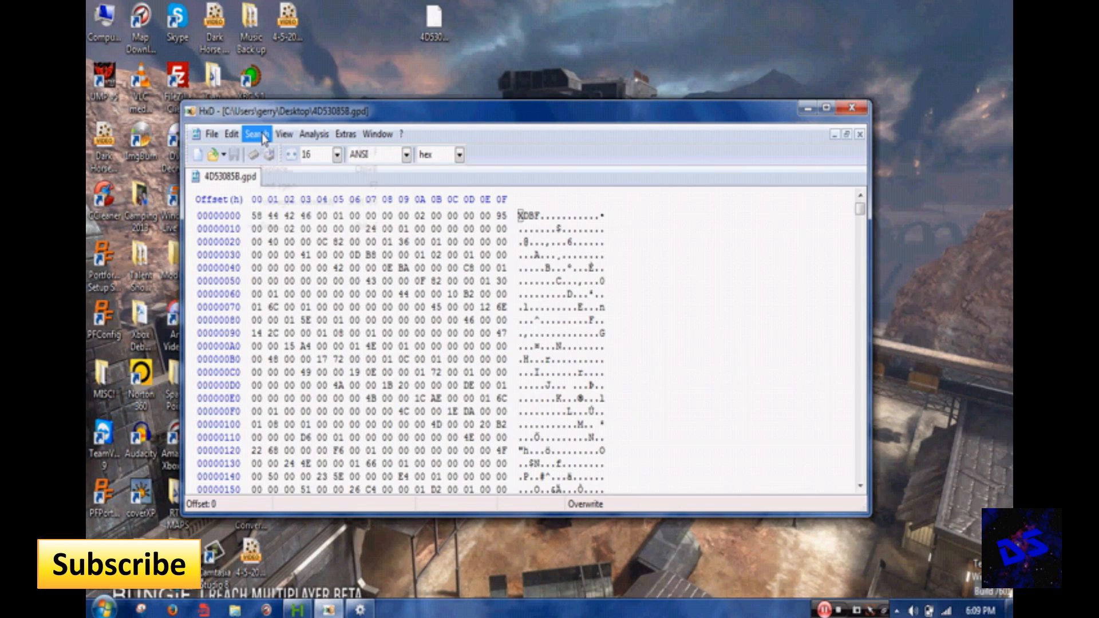
- Find the Unicode text-string 'yolo' in 4D53085B.gpd, searching direction All
{"action": "left_click", "coordinate": [257, 134]}
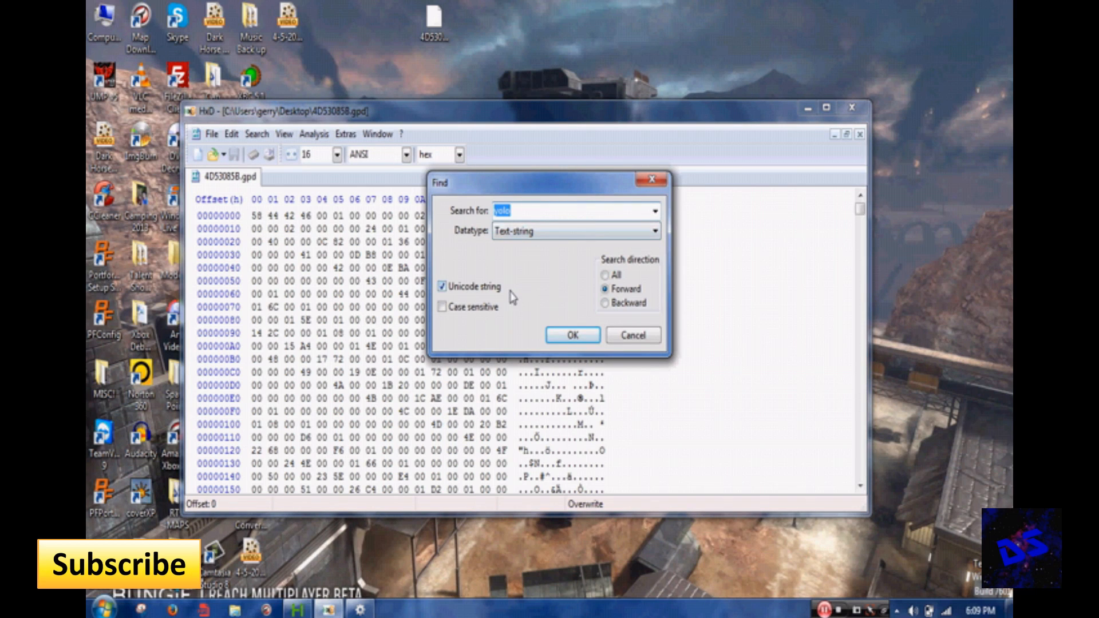
{"action": "mouse_move", "coordinate": [512, 305]}
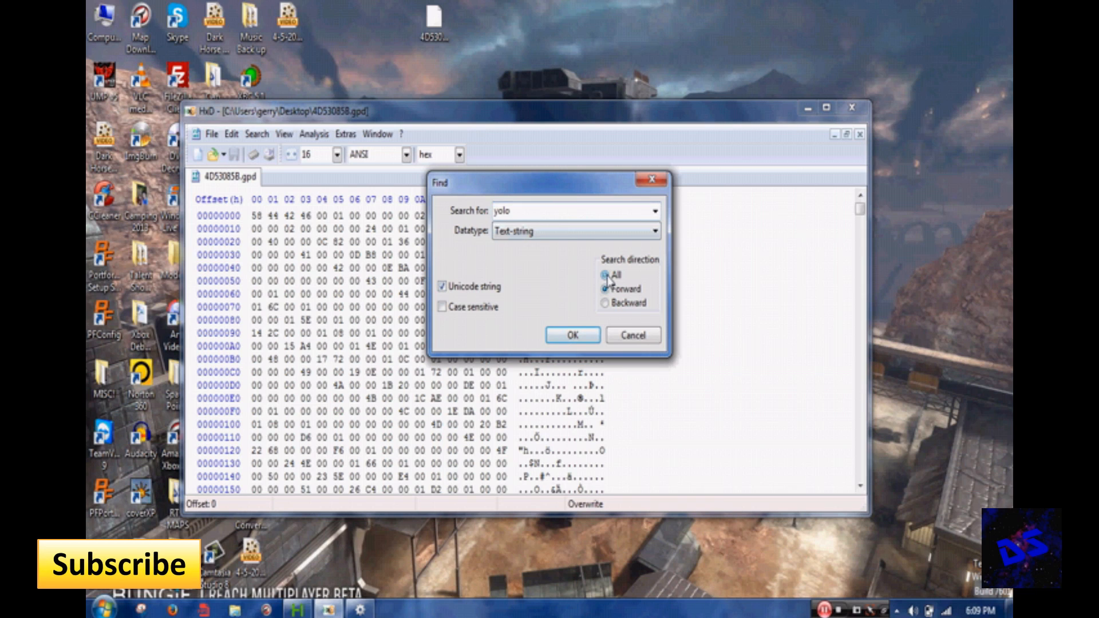
{"action": "left_click", "coordinate": [615, 275]}
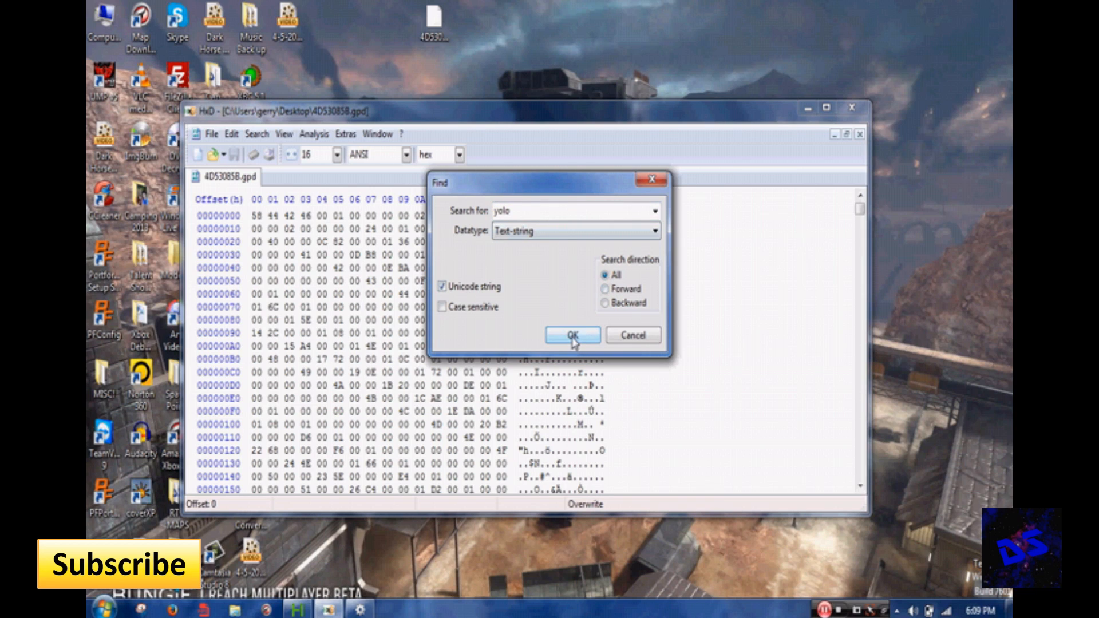
{"action": "left_click", "coordinate": [573, 336]}
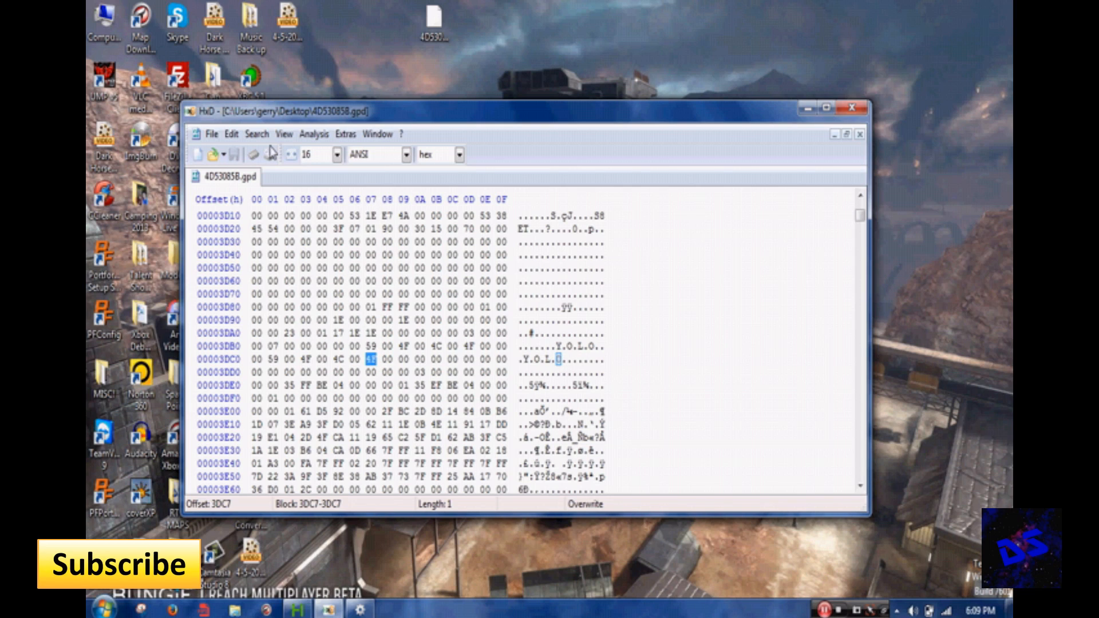
- Goto offset 1A7 relative to the found text to reach the armor data
{"action": "left_click", "coordinate": [257, 134]}
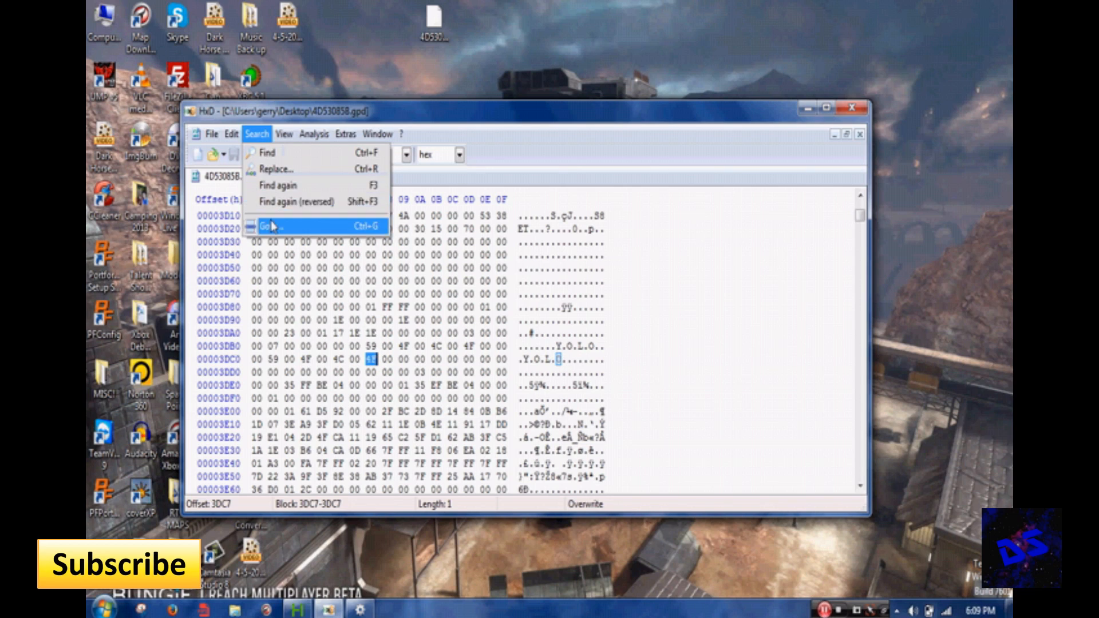
{"action": "left_click", "coordinate": [263, 226]}
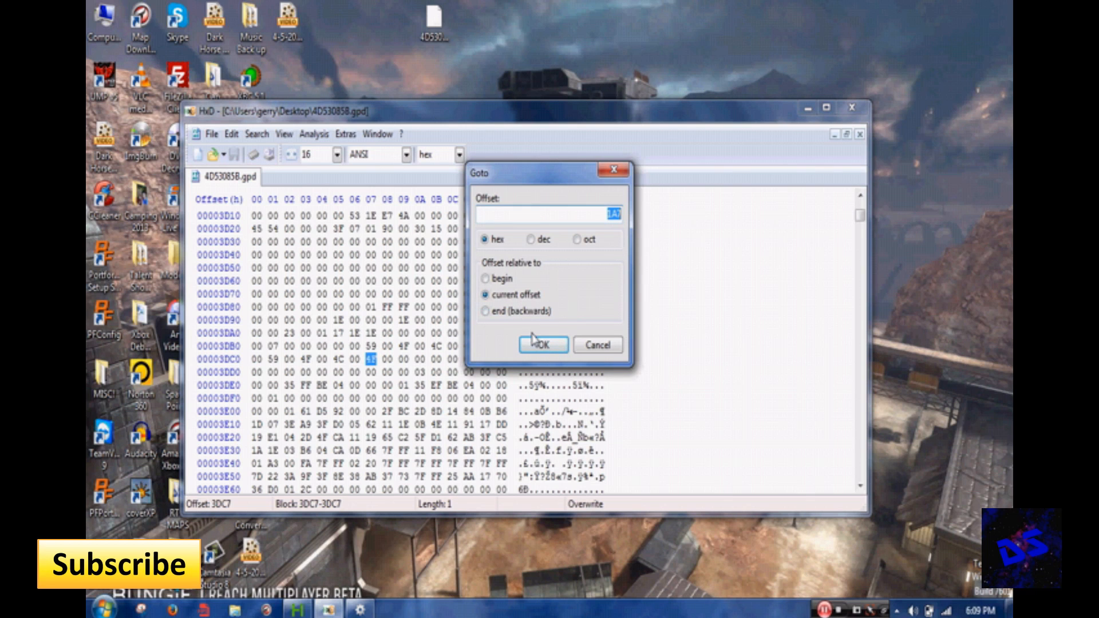
{"action": "left_click", "coordinate": [542, 344]}
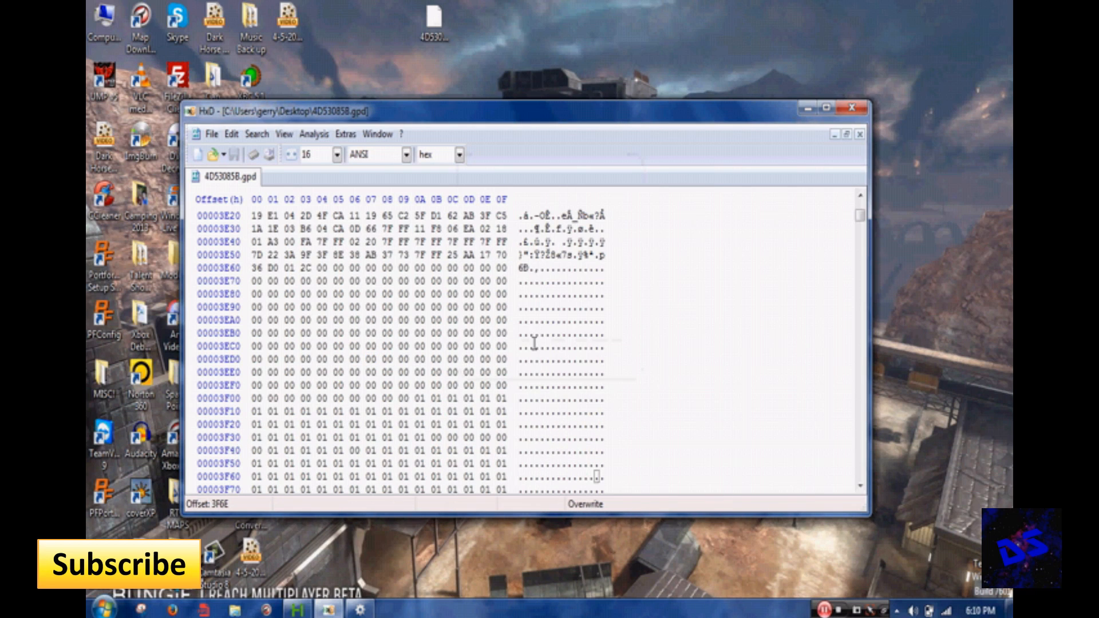
{"action": "mouse_move", "coordinate": [879, 499]}
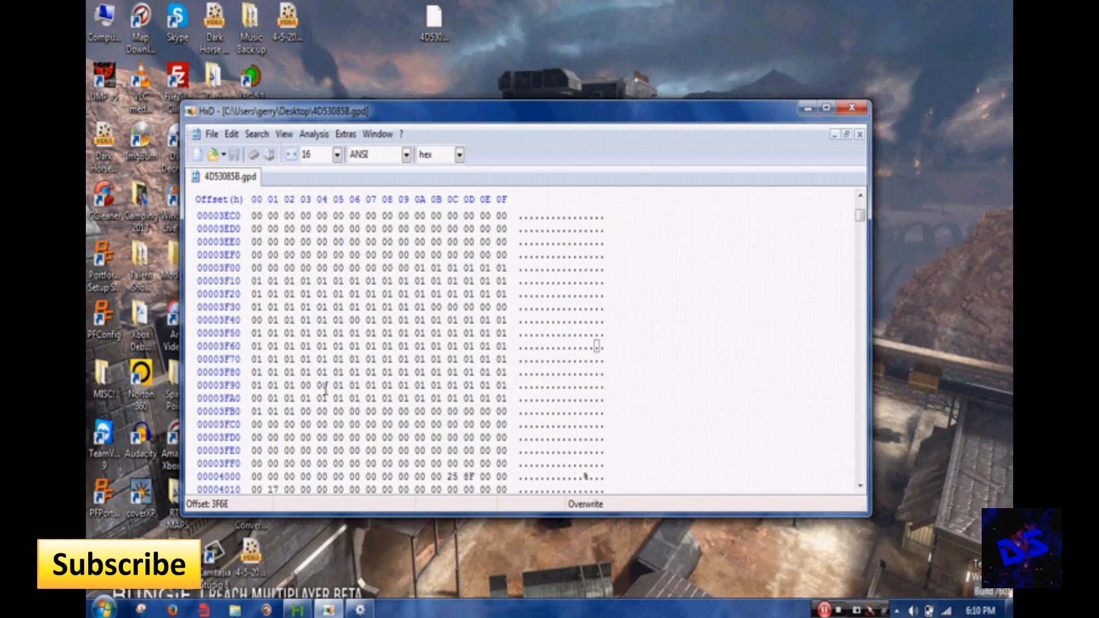
- Overwrite the 00 byte at offset 3F93 with 01
{"action": "left_click", "coordinate": [306, 386]}
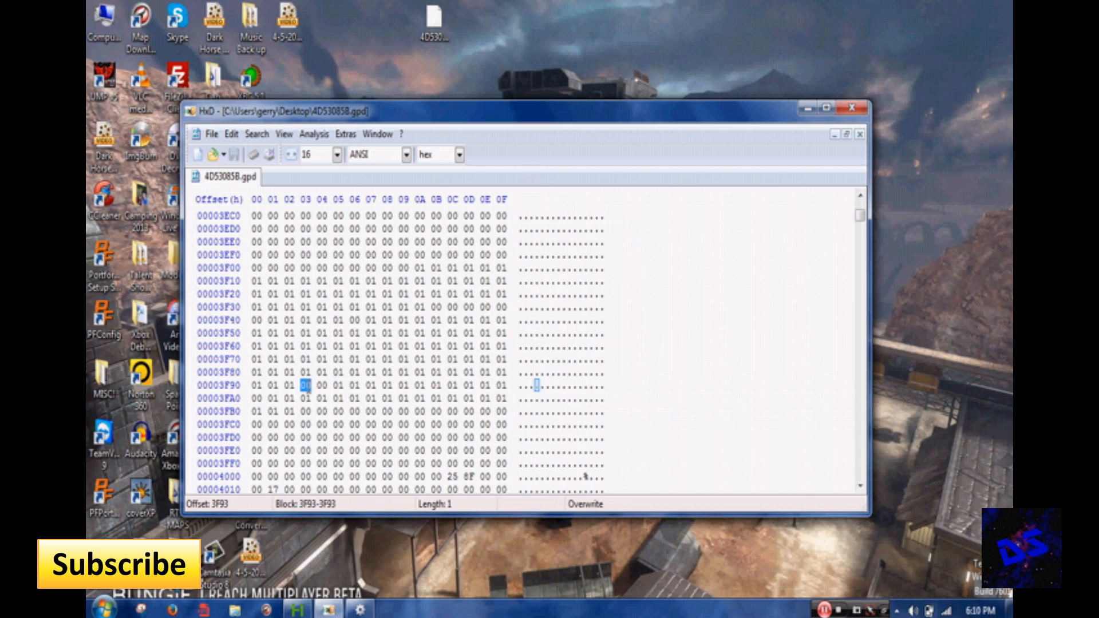
{"action": "type", "text": "01 17 1E 1E 00 00 00 00 01 00 00"}
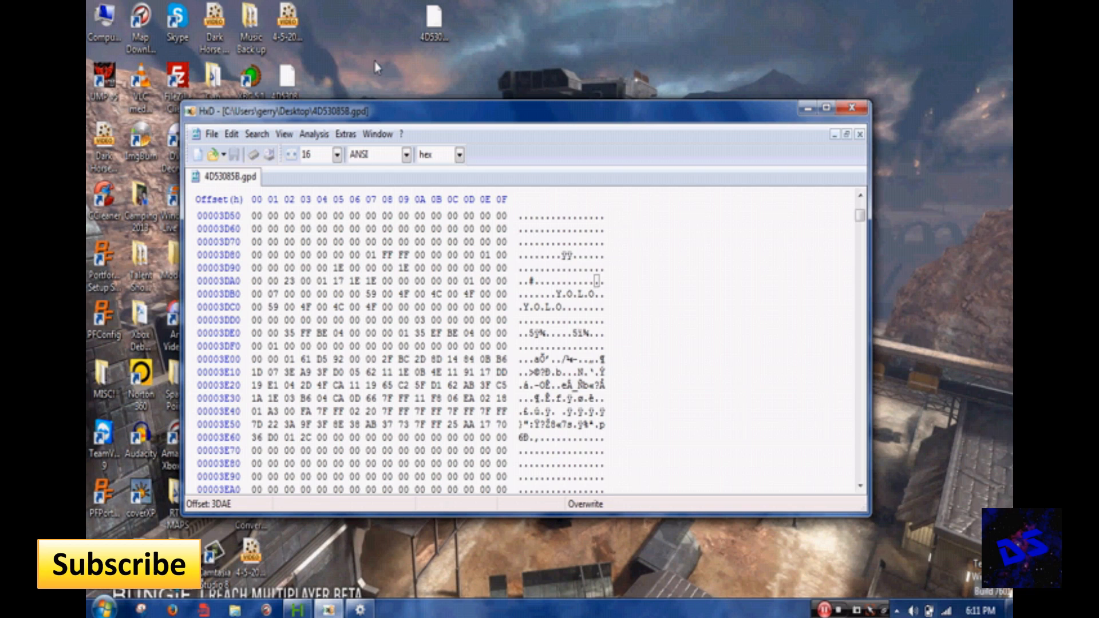
- Drop the edited 4D53085B.gpd onto halosigner to sign it, then close the signer
{"action": "left_click", "coordinate": [825, 108]}
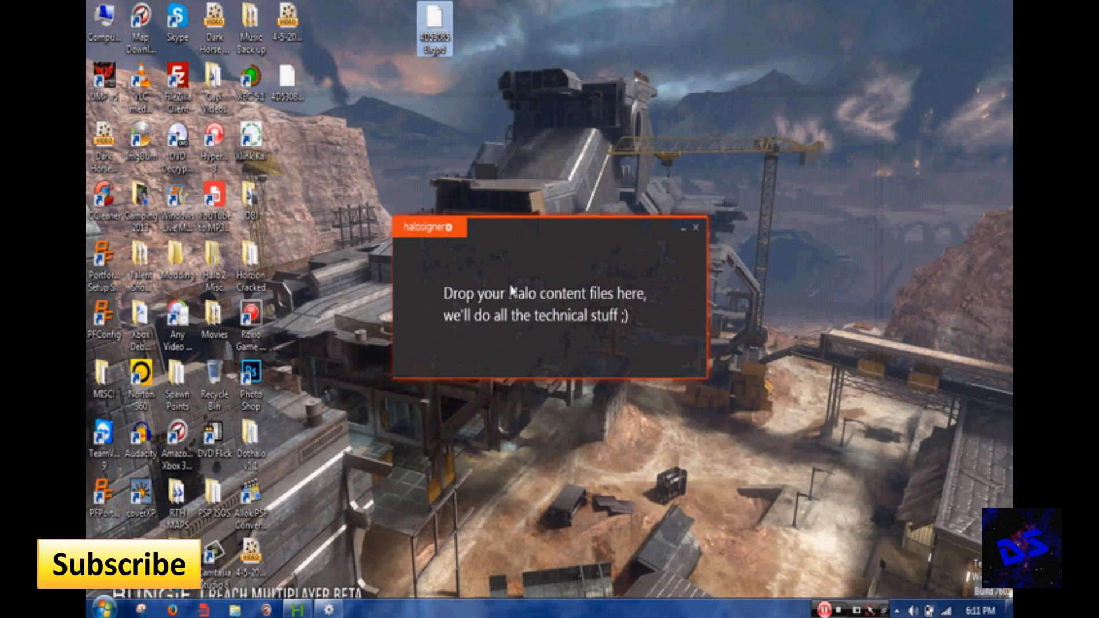
{"action": "mouse_move", "coordinate": [516, 170]}
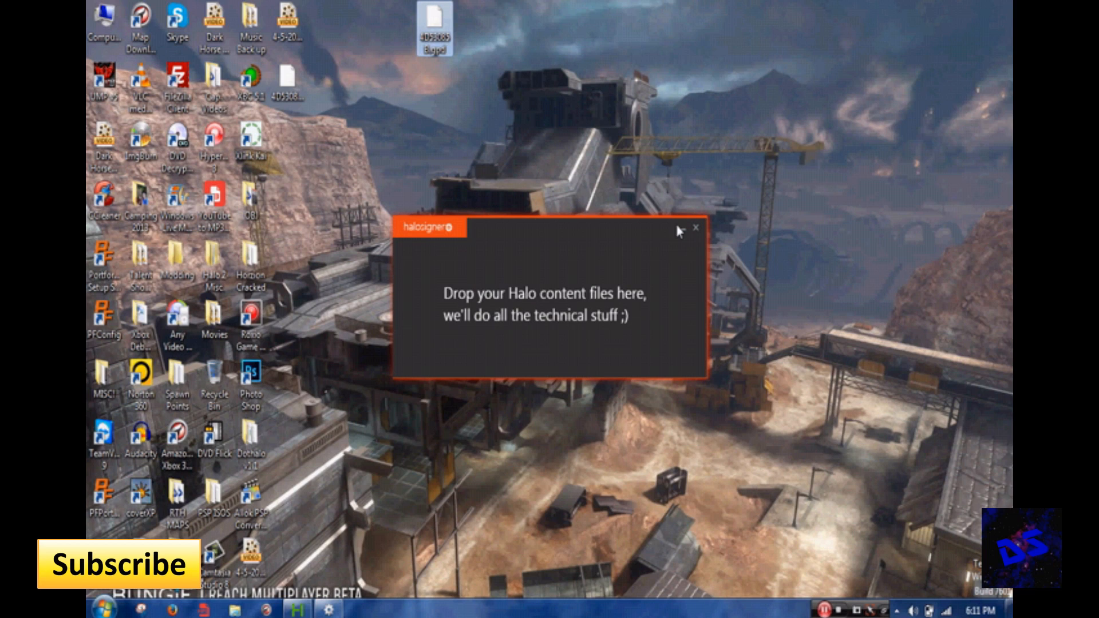
{"action": "left_click", "coordinate": [690, 230]}
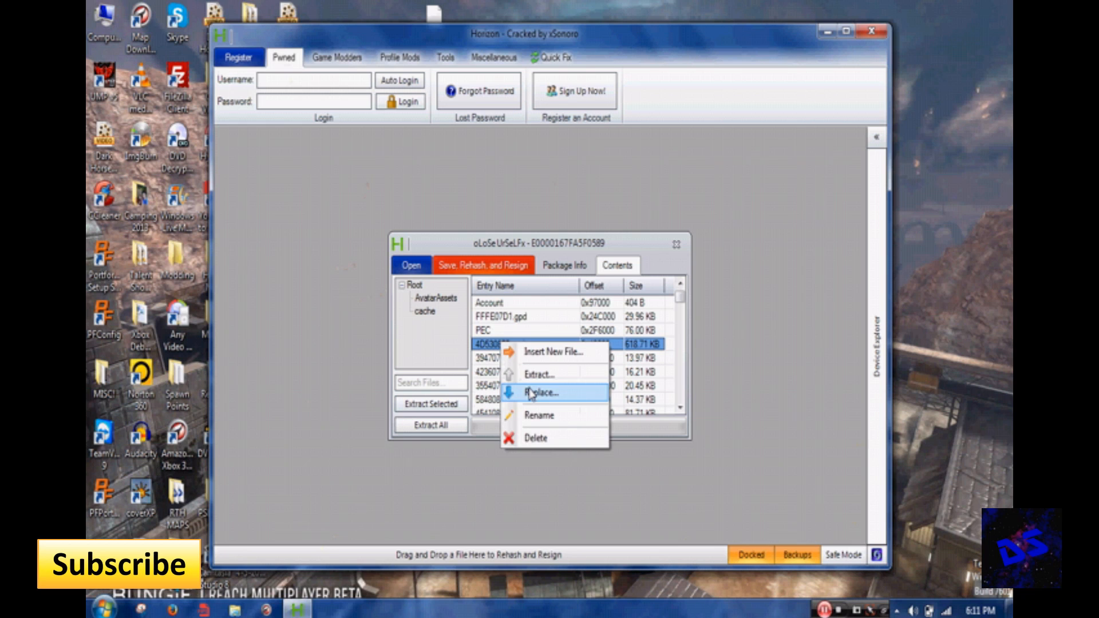
- Replace 4D53085B.gpd in the profile with the edited copy from the desktop
{"action": "left_click", "coordinate": [541, 391]}
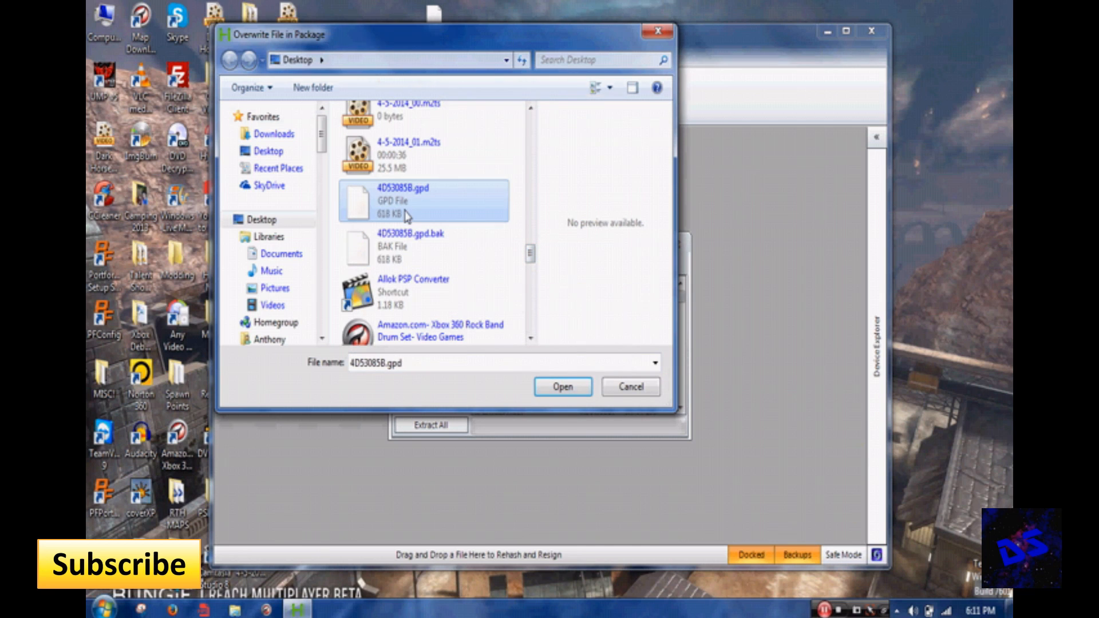
{"action": "left_click", "coordinate": [563, 386]}
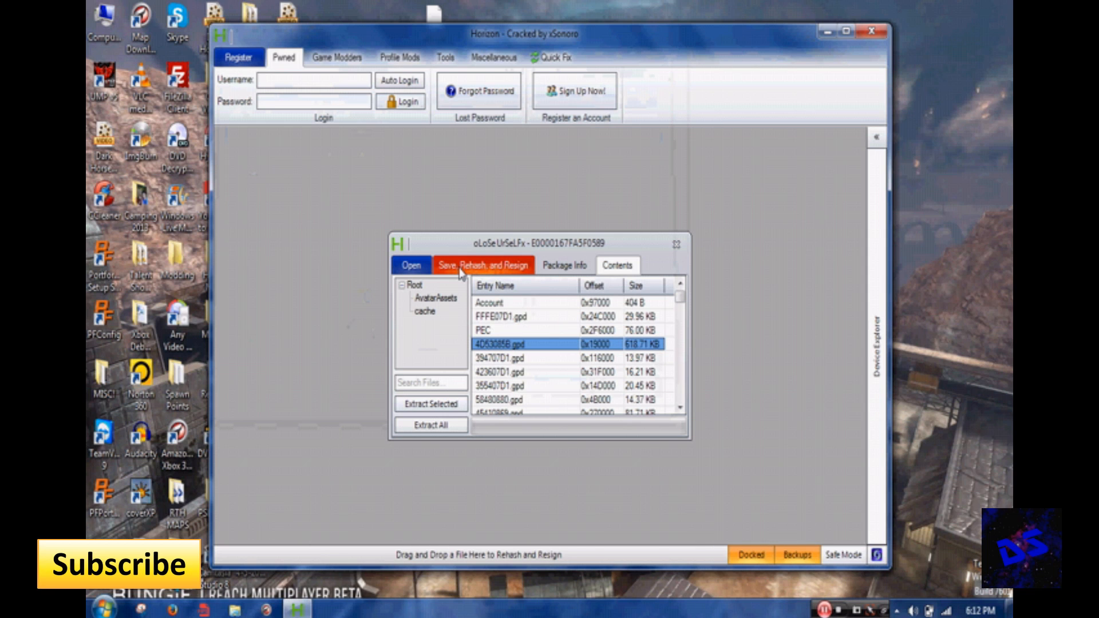
- Save, rehash and resign the profile to the device, then close Horizon
{"action": "left_click", "coordinate": [458, 265]}
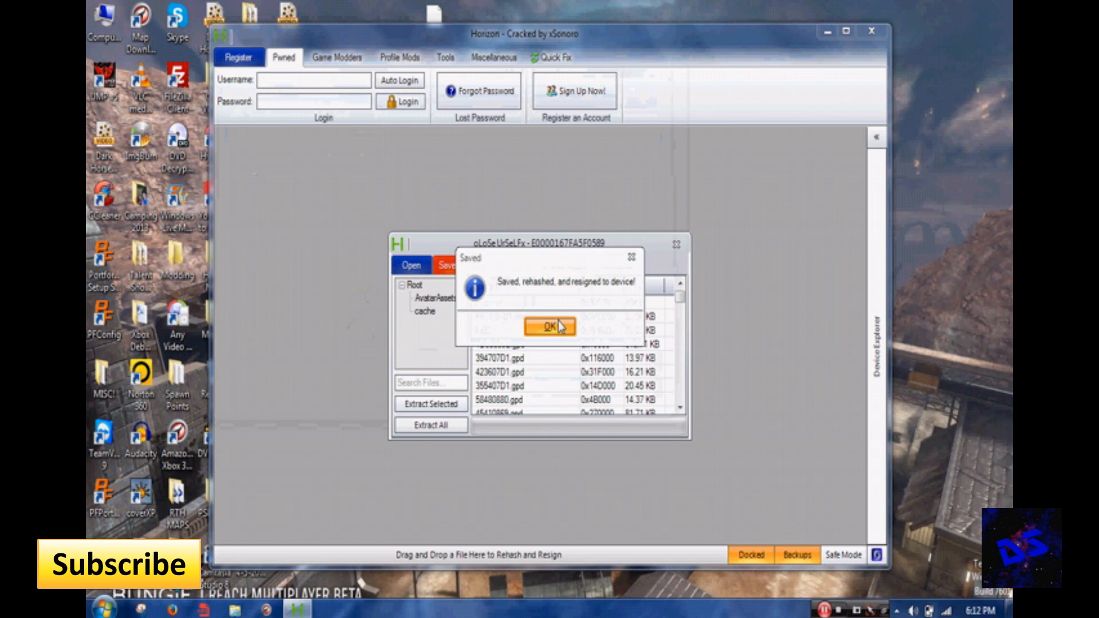
{"action": "left_click", "coordinate": [551, 327]}
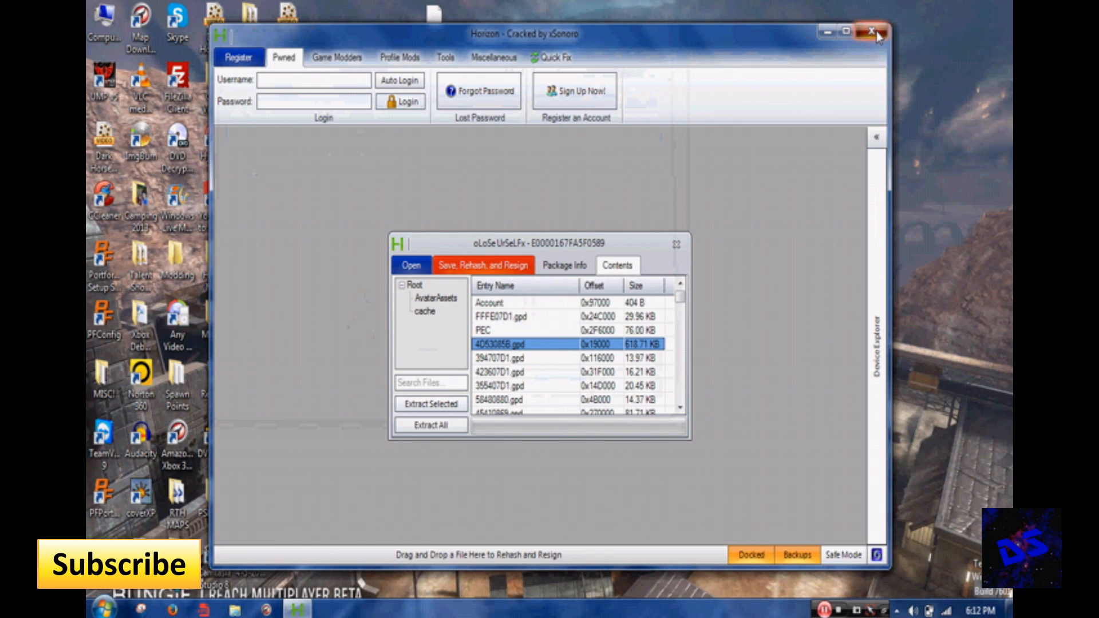
{"action": "left_click", "coordinate": [875, 37]}
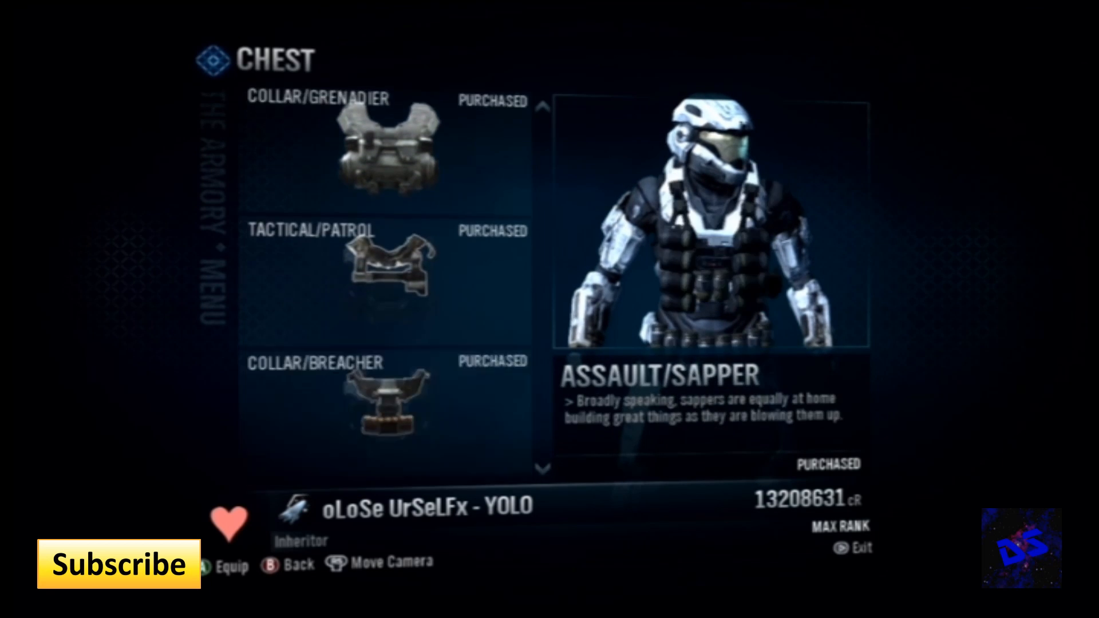
- Scroll through the Chest list checking every piece, including HP/PARAFOIL and [R] variants, reads PURCHASED
{"action": "scroll", "scroll_direction": "down", "scroll_amount": 3}
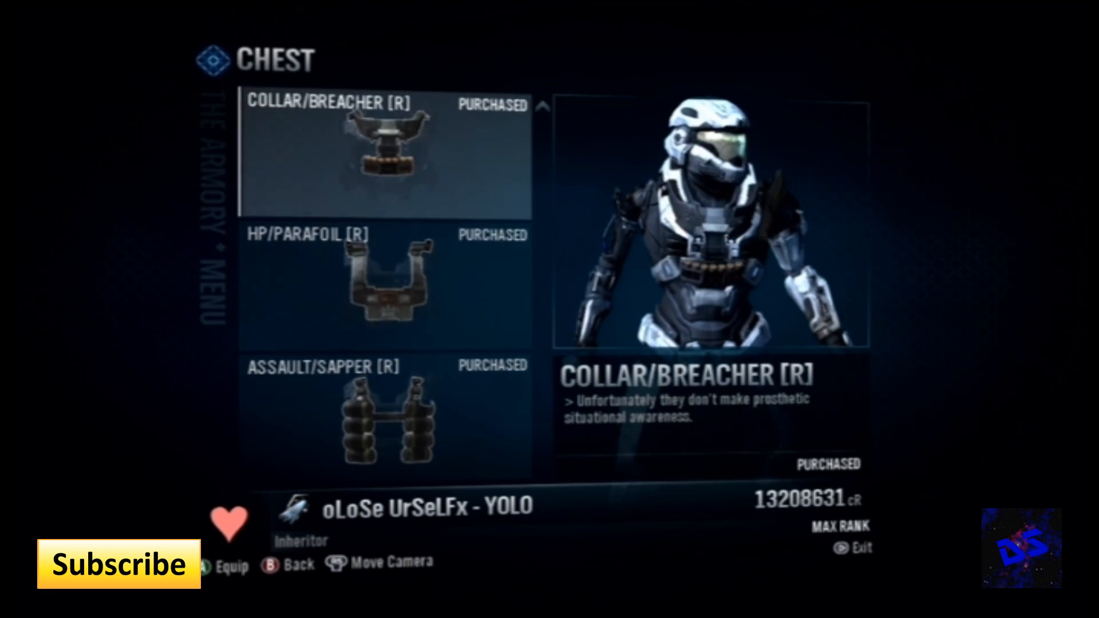
{"action": "scroll", "scroll_direction": "down", "scroll_amount": 3}
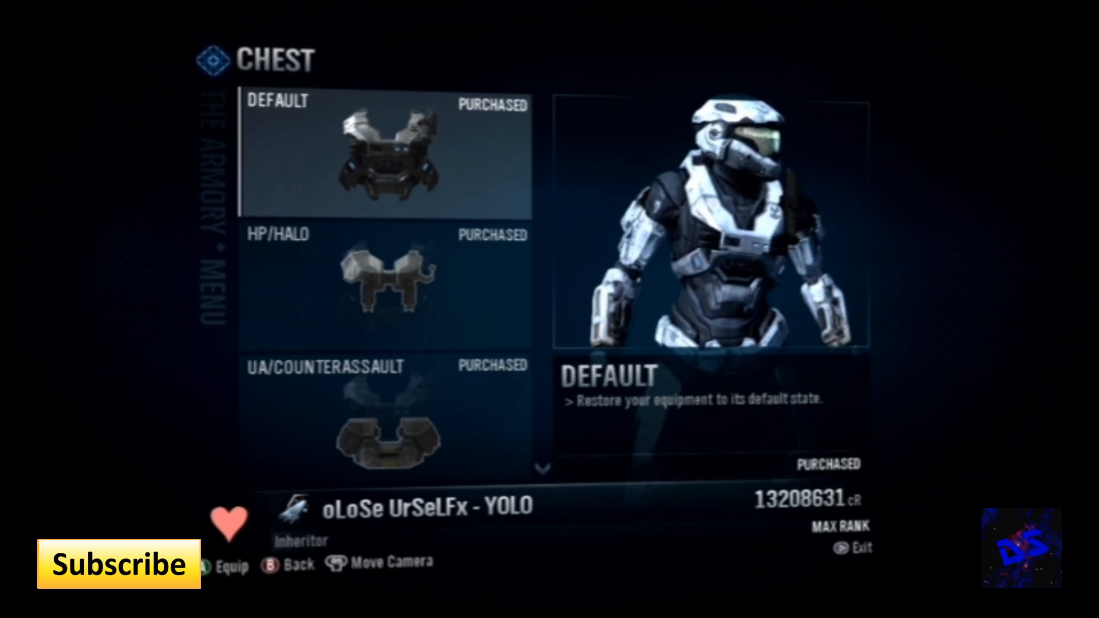
{"action": "scroll", "scroll_direction": "down", "scroll_amount": 3}
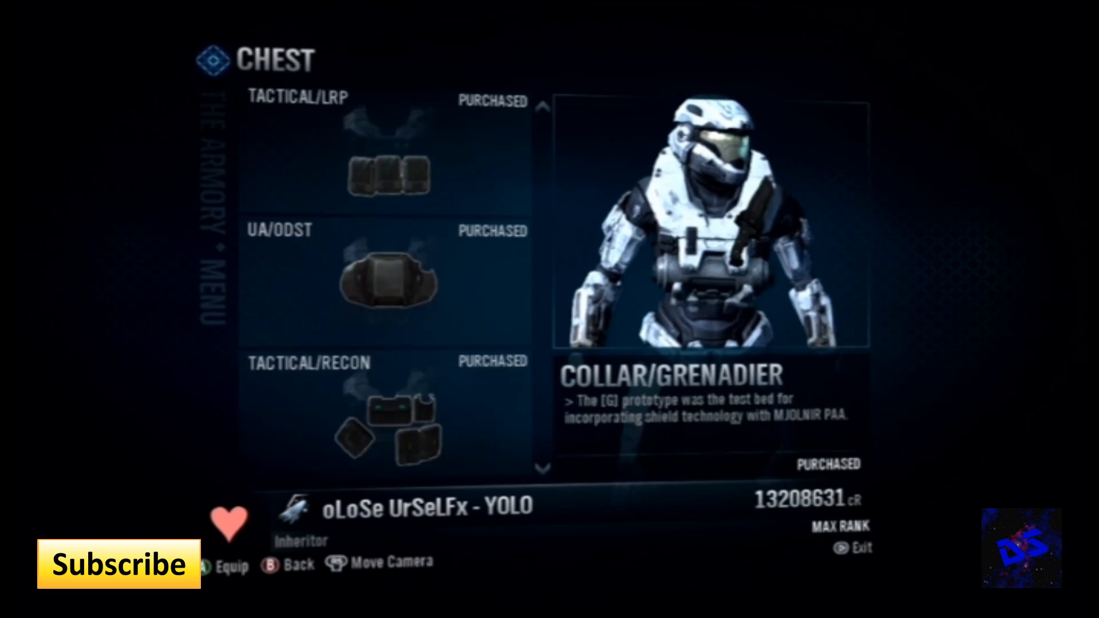
{"action": "scroll", "scroll_direction": "down", "scroll_amount": 3}
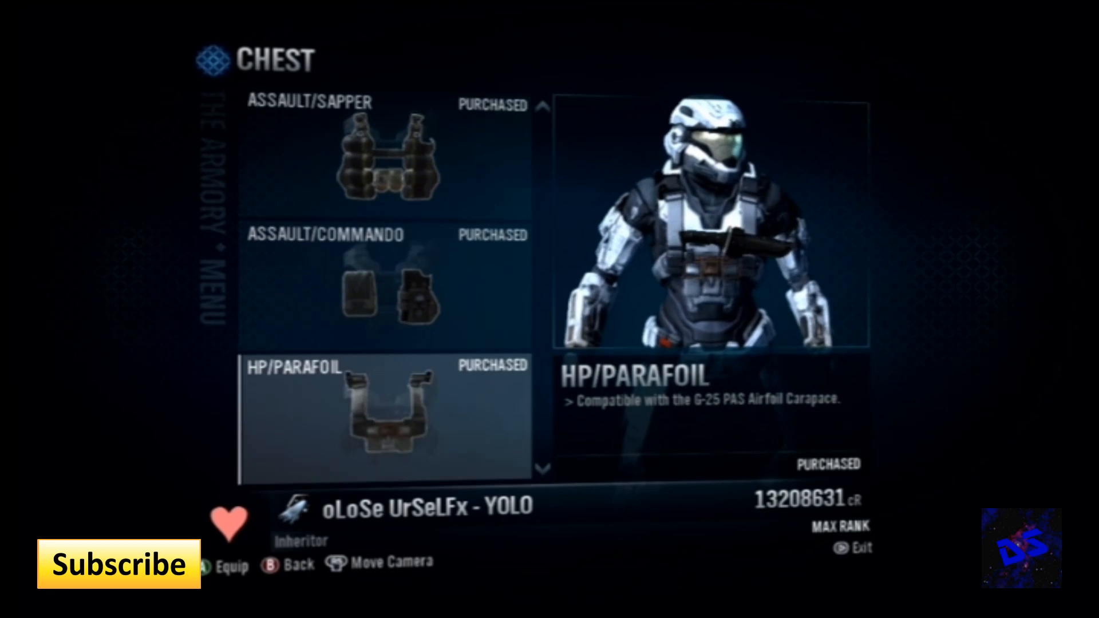